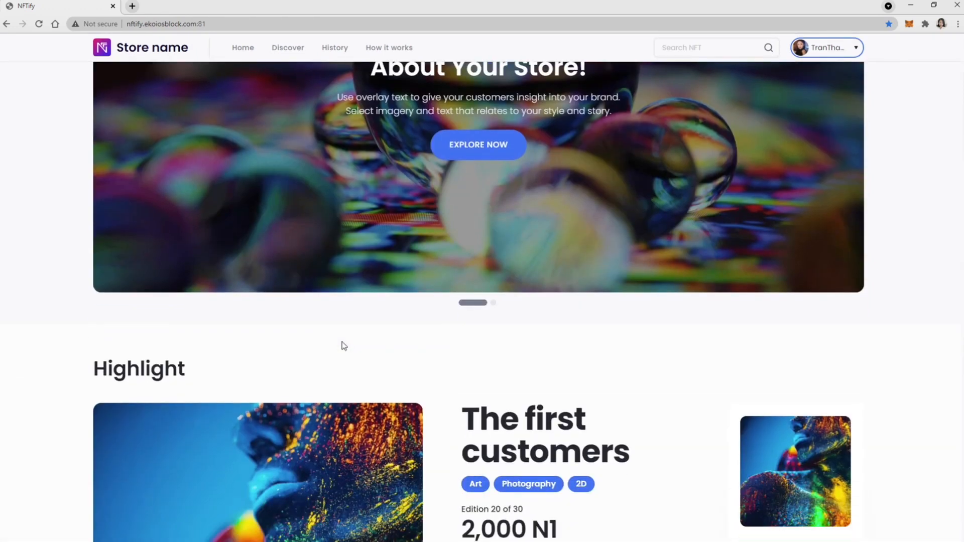
Step: Review the Rose NFT's Offers section, then bring up its Make Offer form
scroll("down", 3)
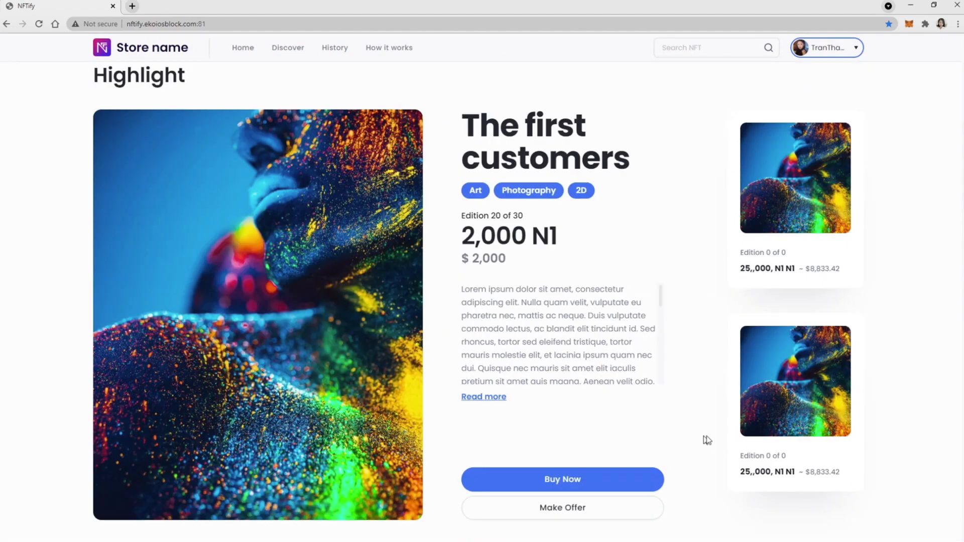
scroll("down", 3)
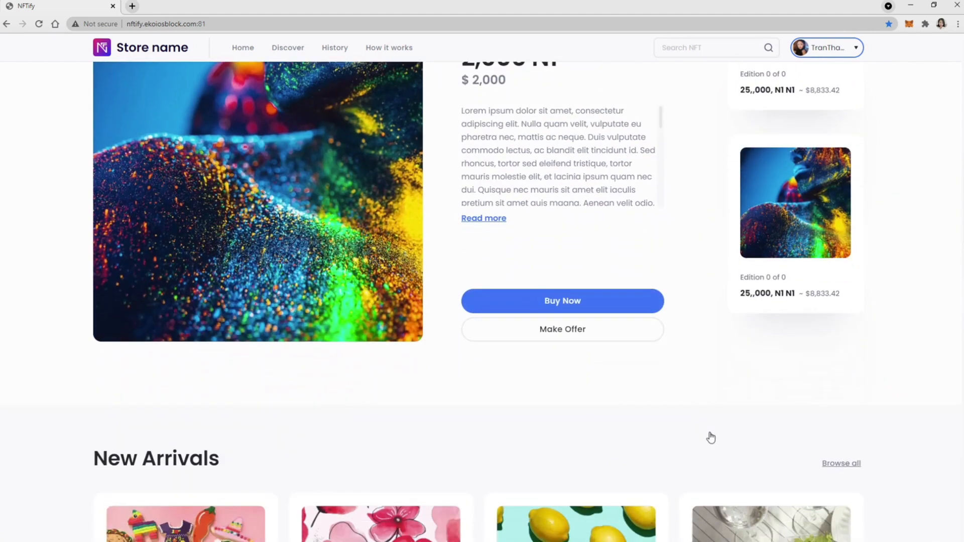
scroll("down", 3)
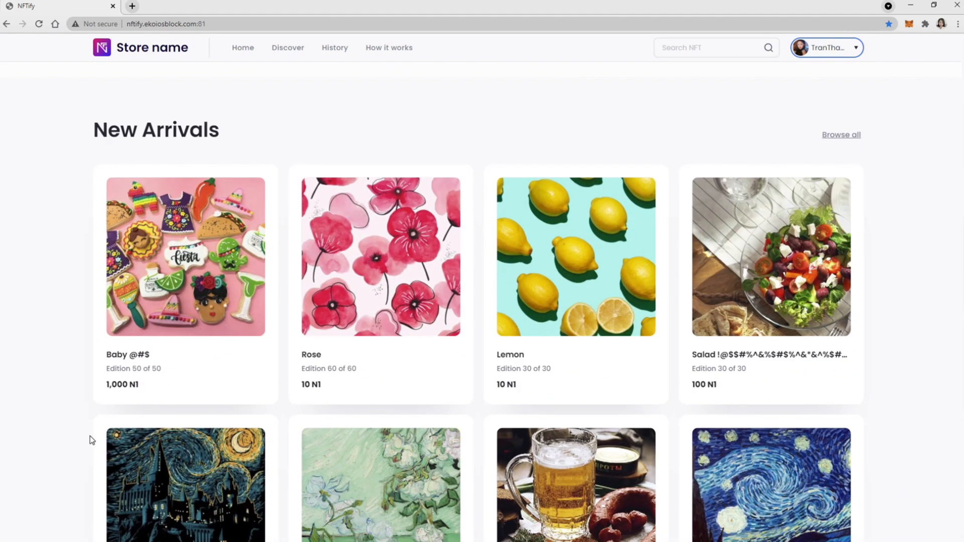
scroll("down", 3)
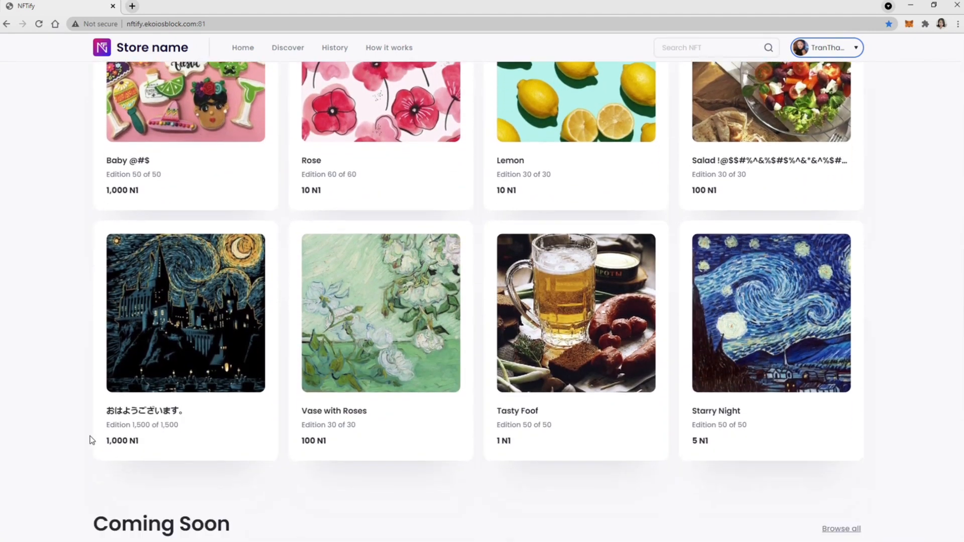
scroll("down", 3)
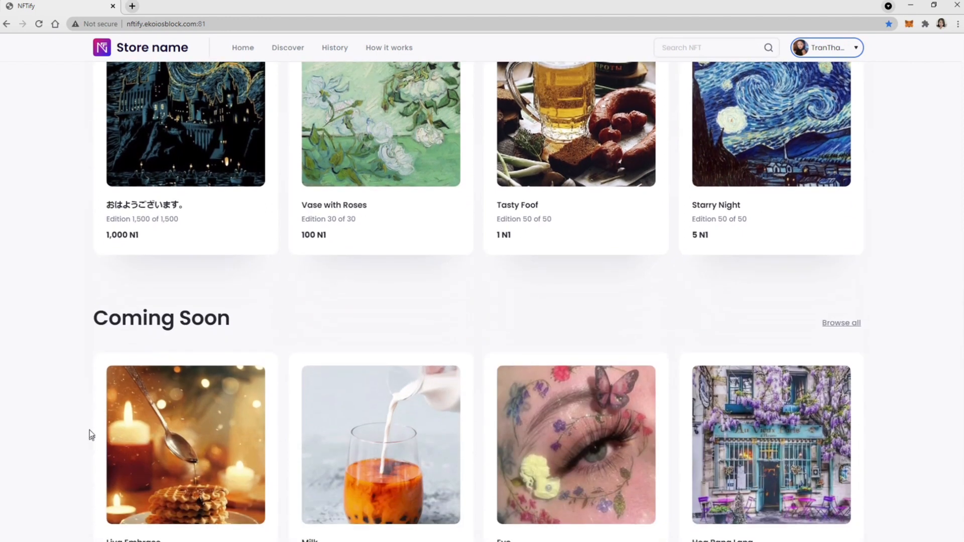
scroll("down", 3)
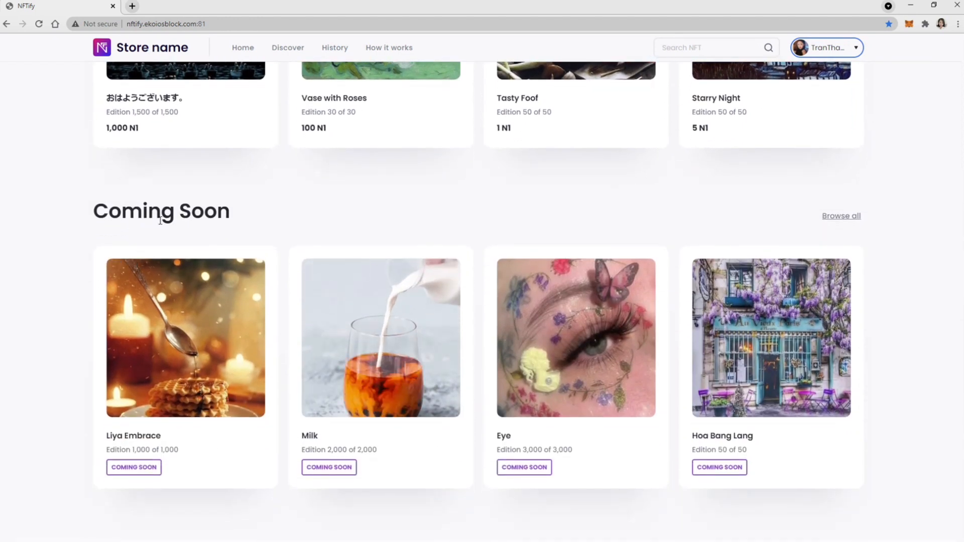
scroll("down", 3)
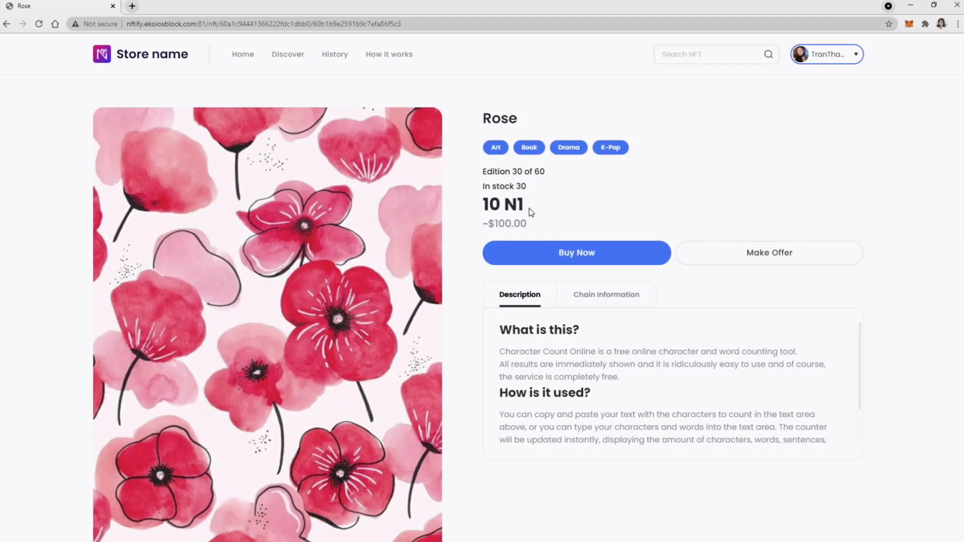
scroll("down", 3)
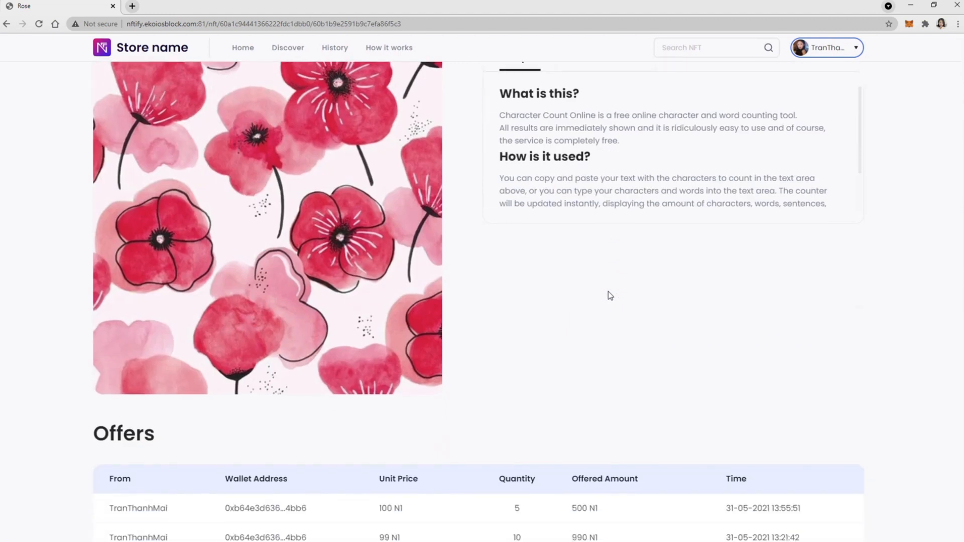
scroll("down", 3)
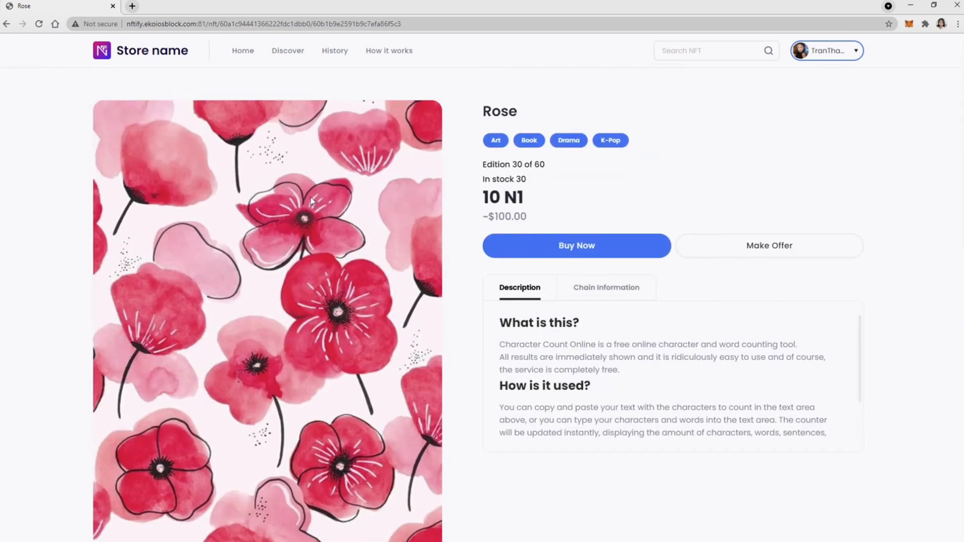
left_click(769, 245)
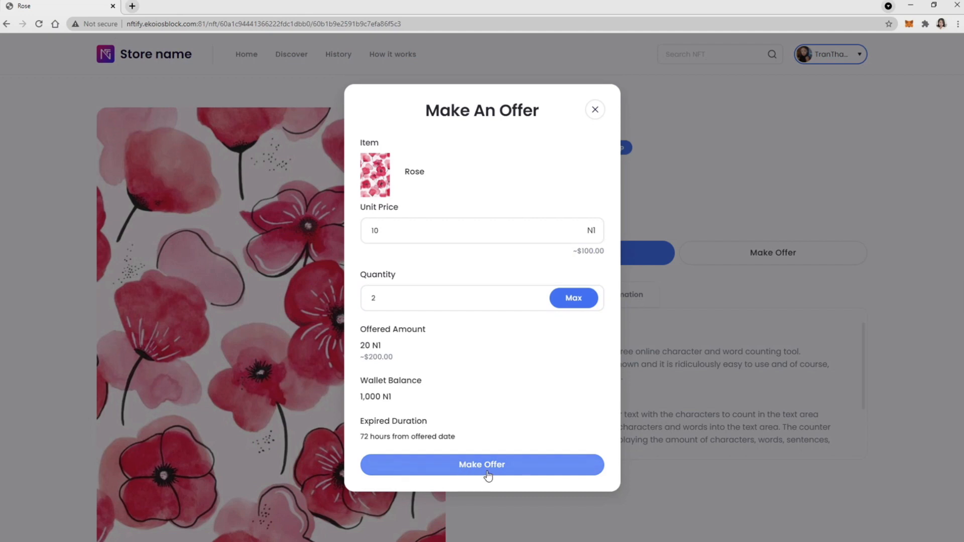
Step: Submit the 20 N1 offer (2 Rose copies at 10 N1), sign it in MetaMask, and confirm it lists under Offers
left_click(482, 465)
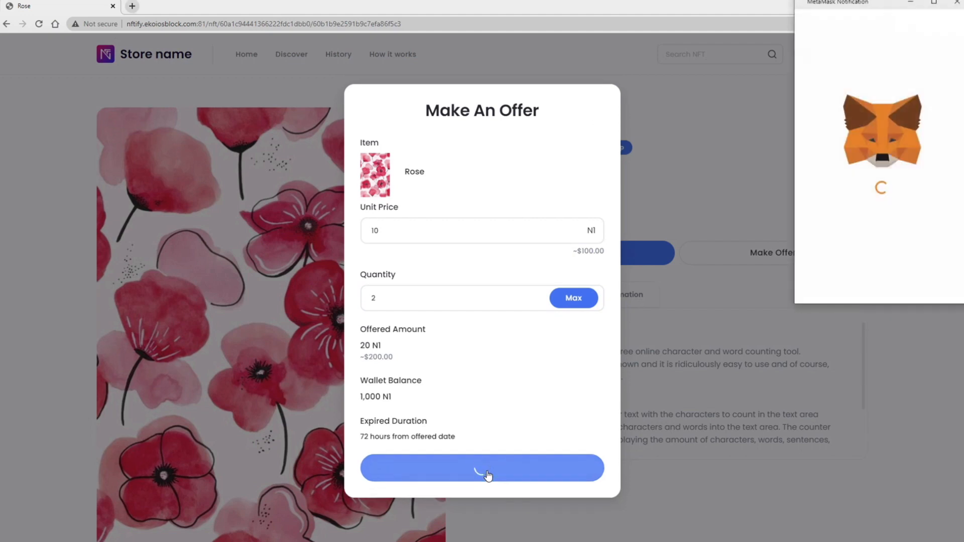
left_click(482, 468)
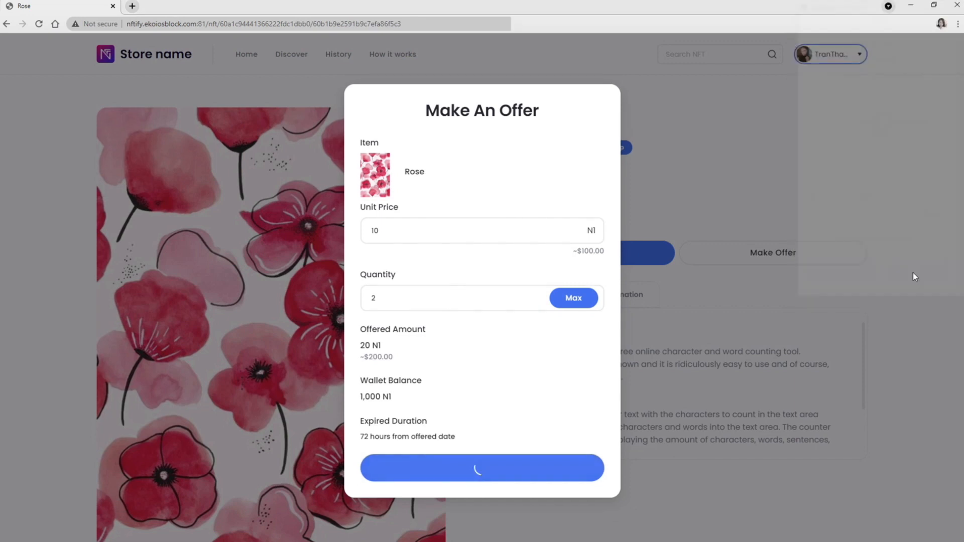
left_click(481, 468)
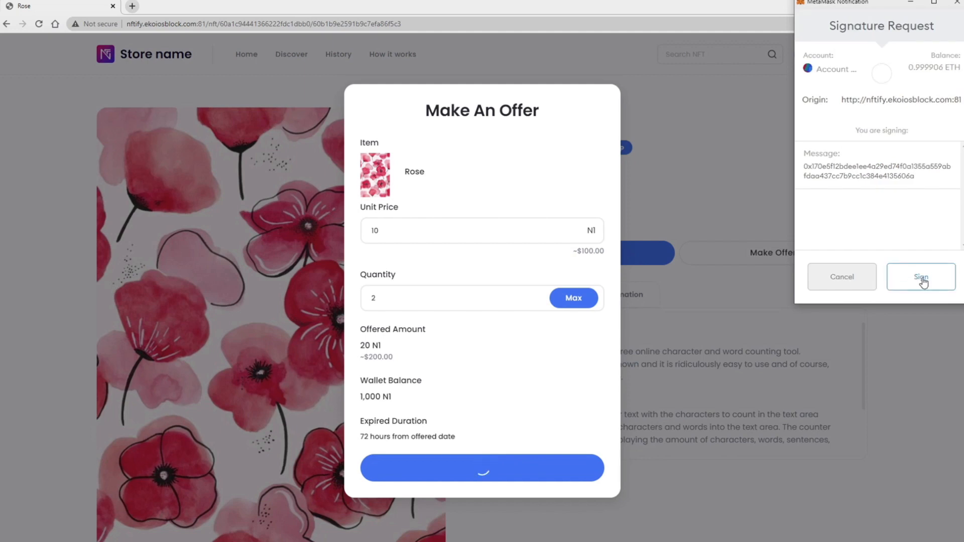
left_click(921, 277)
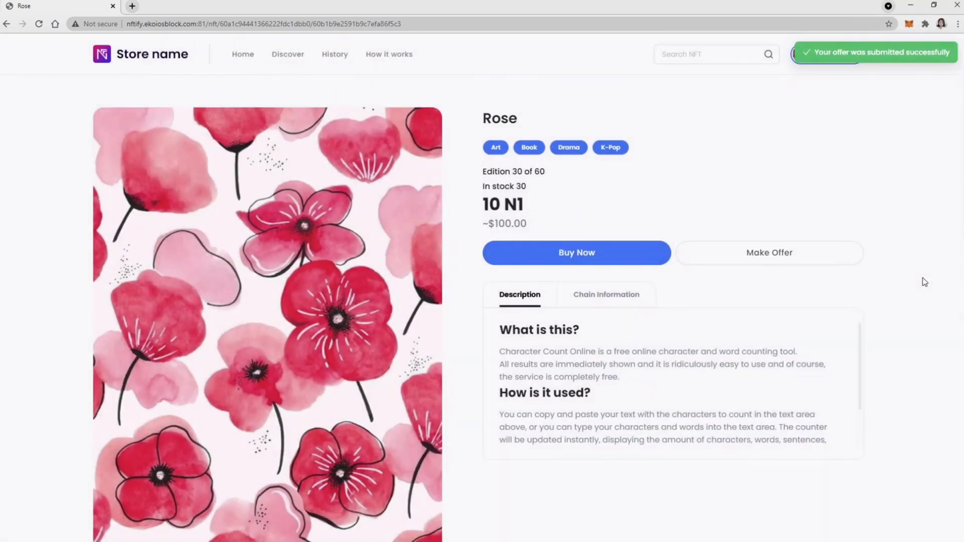
scroll("down", 3)
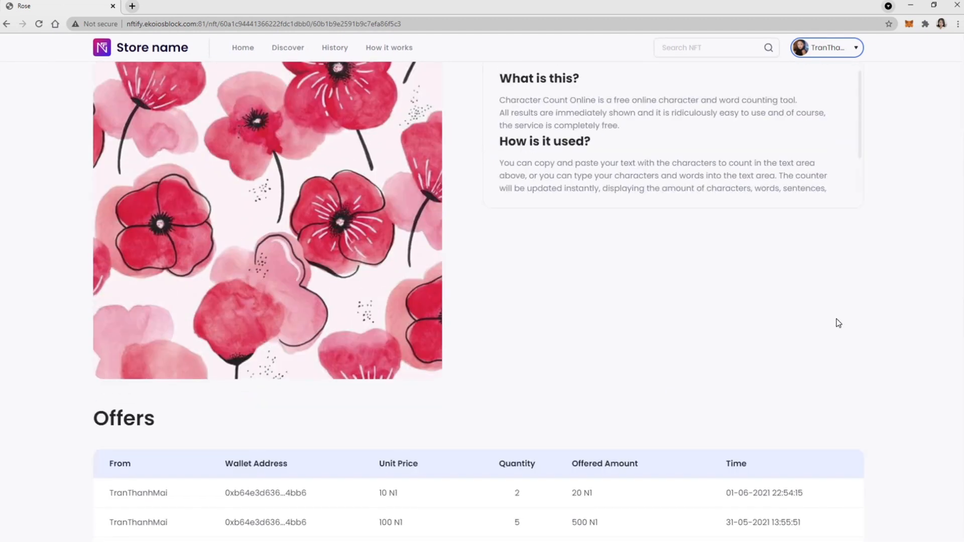
scroll("up", 3)
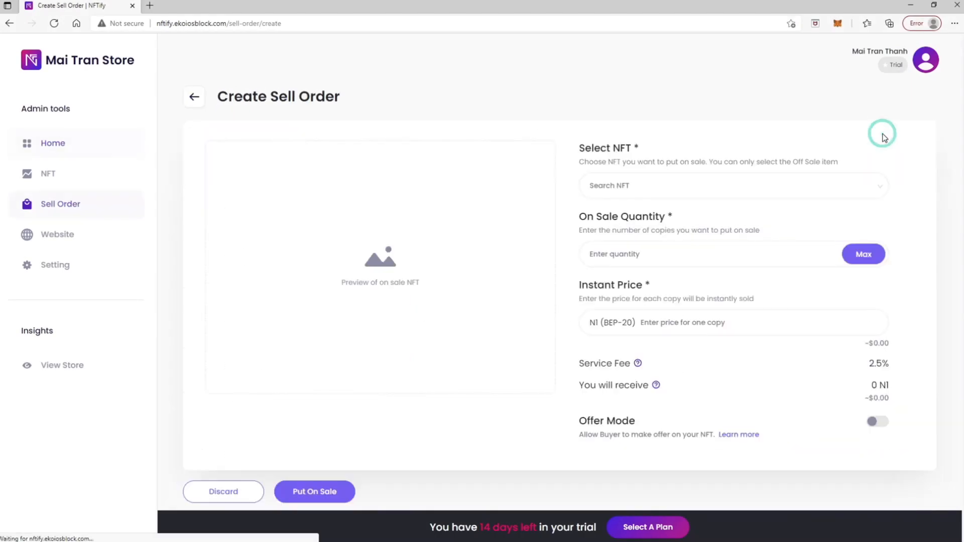
Step: Search 'mi' for Milk, enable Offer Mode, and put 30 copies on sale at 100 N1 each
type("m")
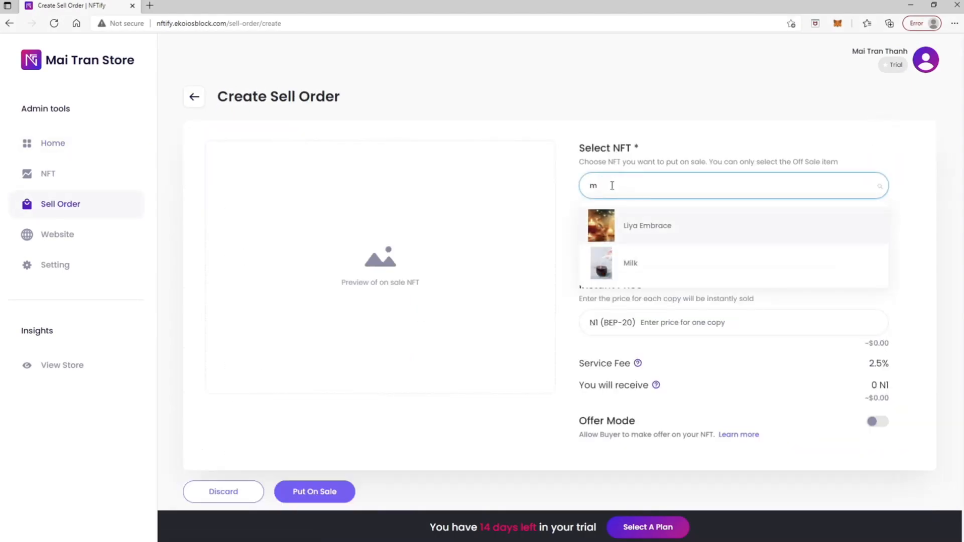
type("ilk")
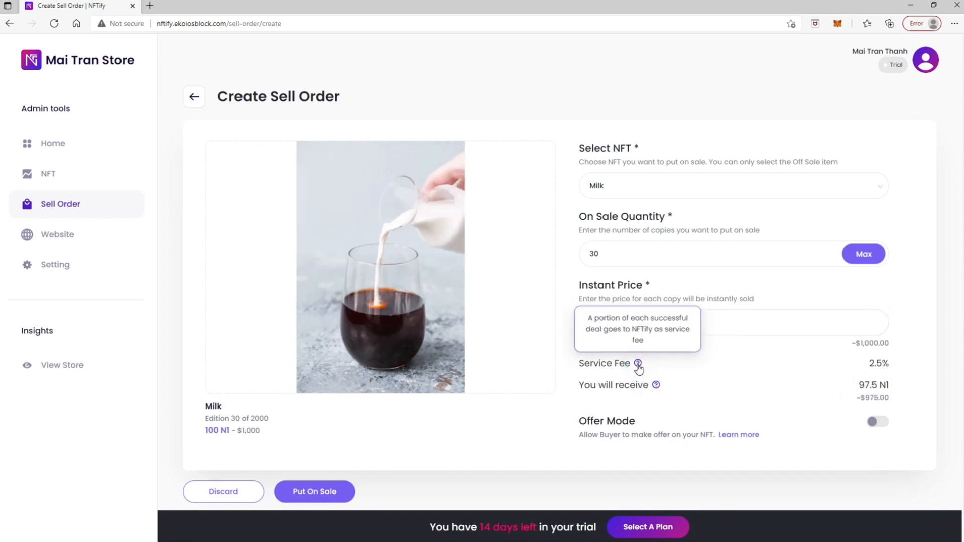
mouse_move(656, 385)
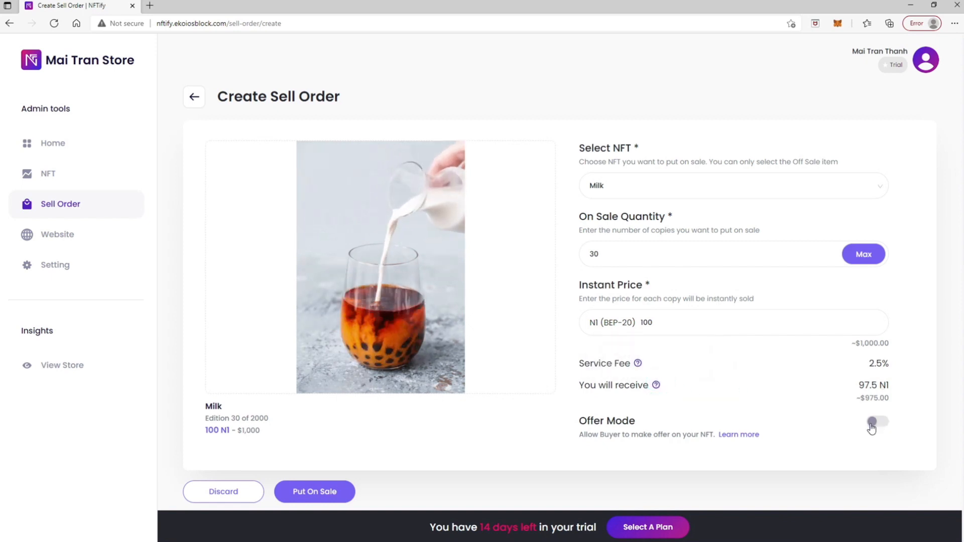
left_click(878, 421)
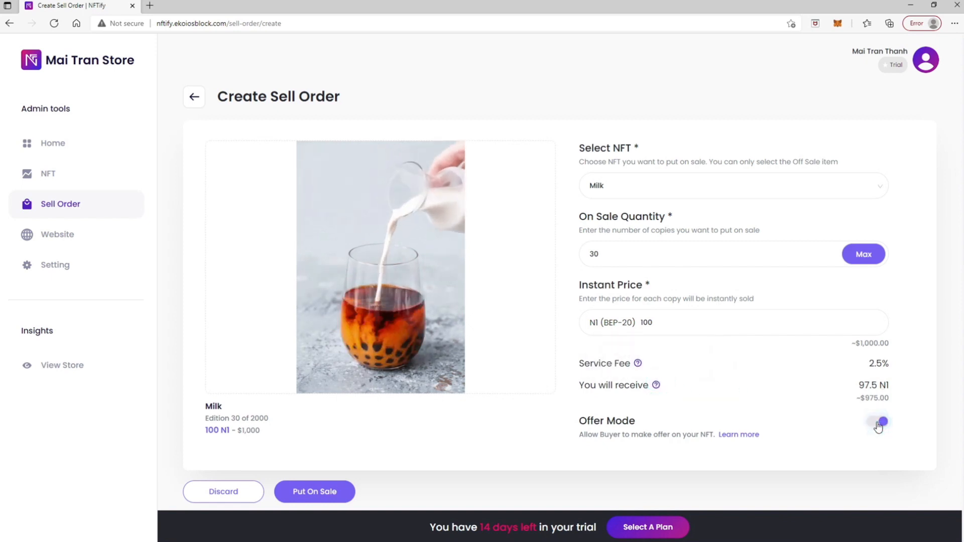
left_click(879, 422)
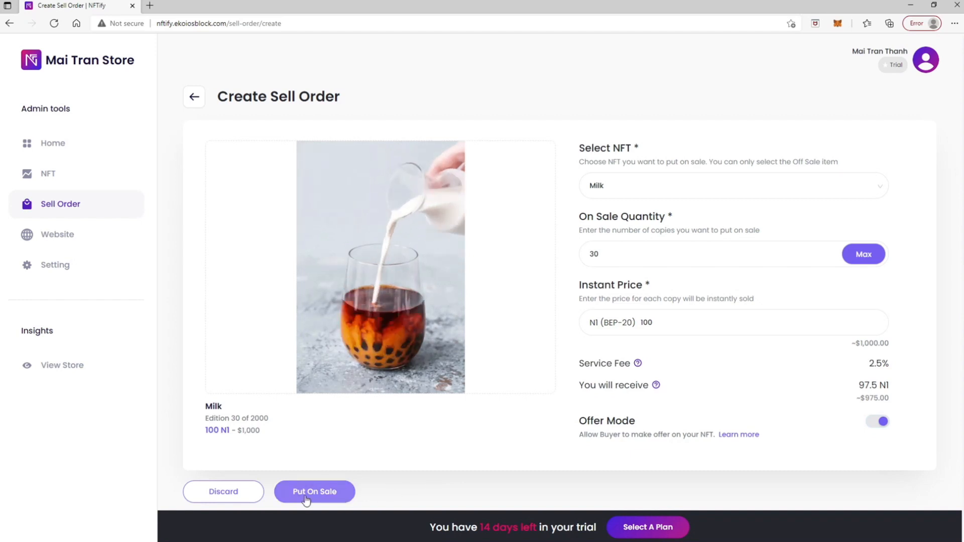
left_click(314, 492)
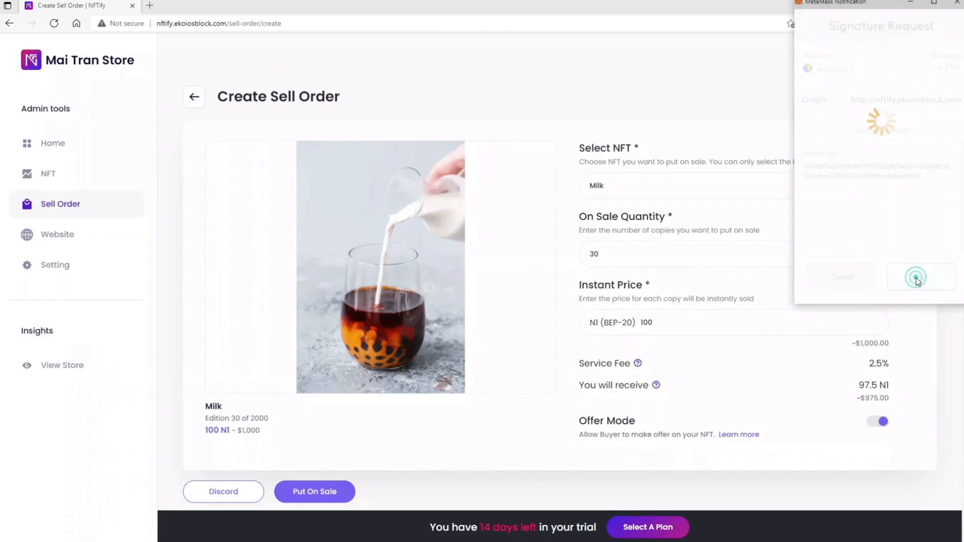
Step: Sign the Milk listing in MetaMask and review order SO-1016's Offers and Sale History
left_click(920, 277)
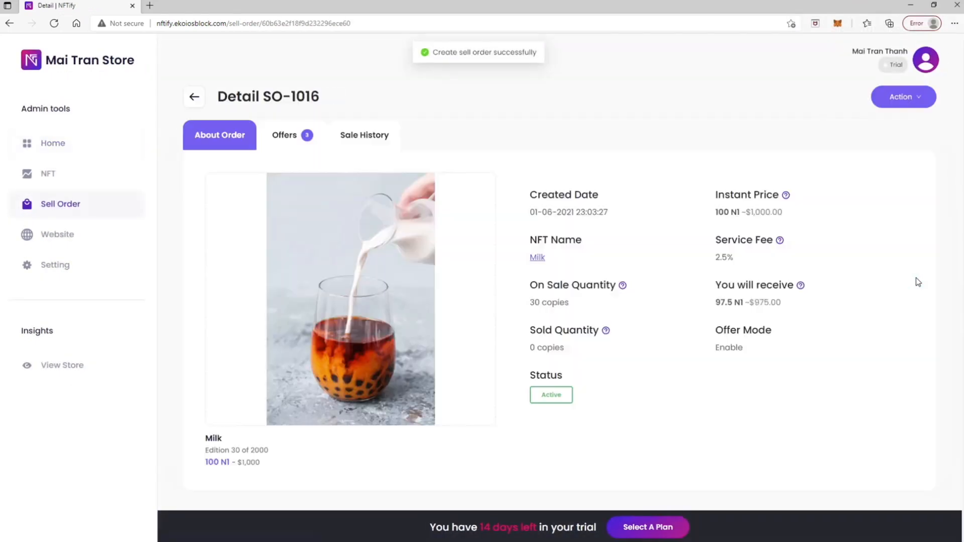
left_click(284, 134)
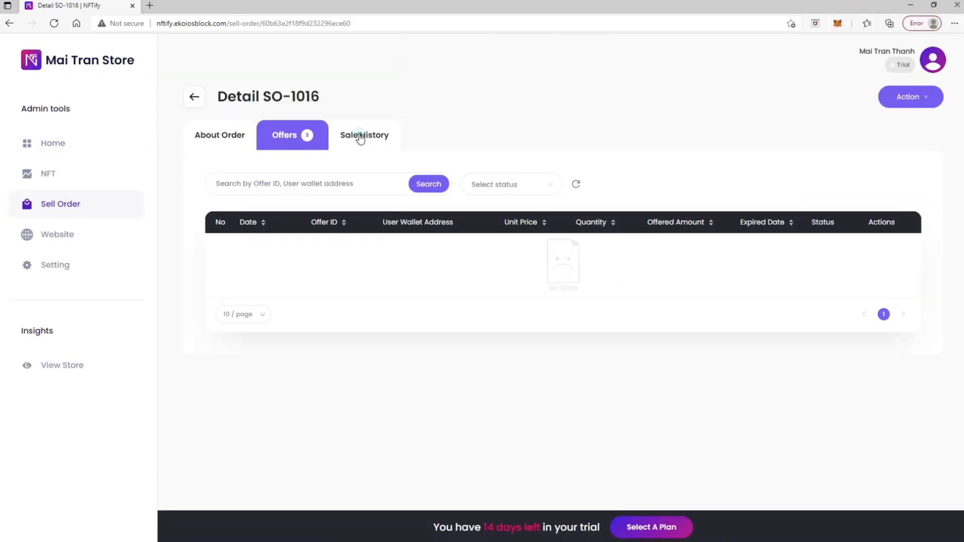
left_click(364, 134)
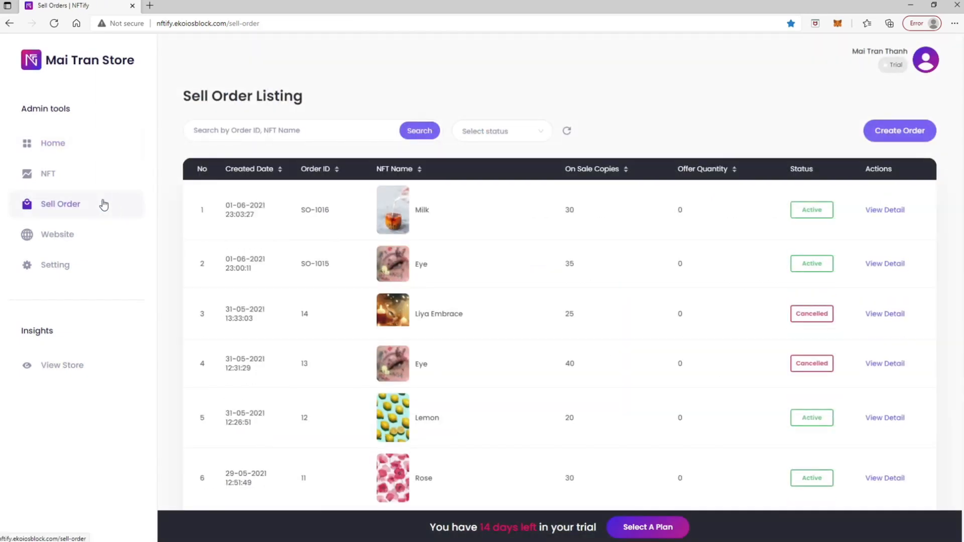
Step: From the Off Sale NFT listing, start a Create Sell Order for Hoa Bang Lang
scroll("down", 3)
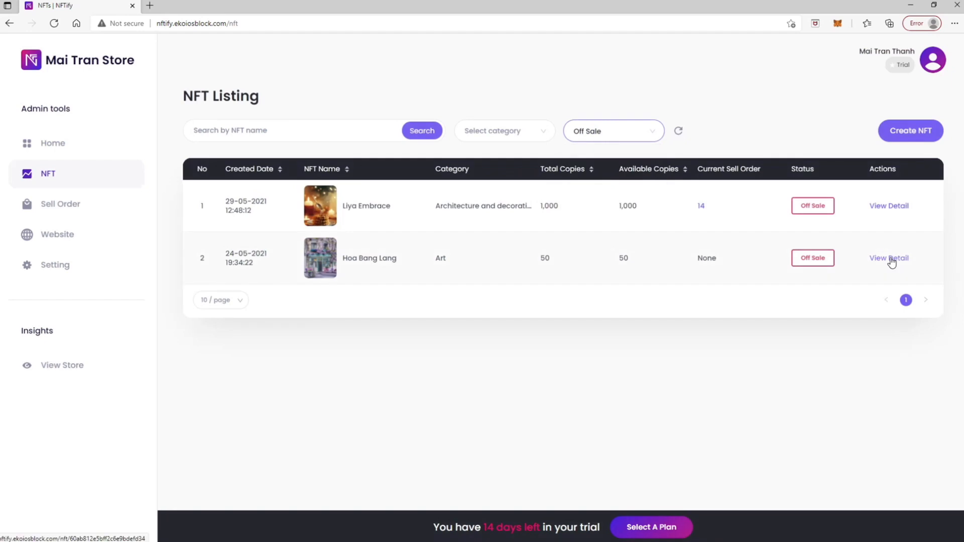
left_click(888, 258)
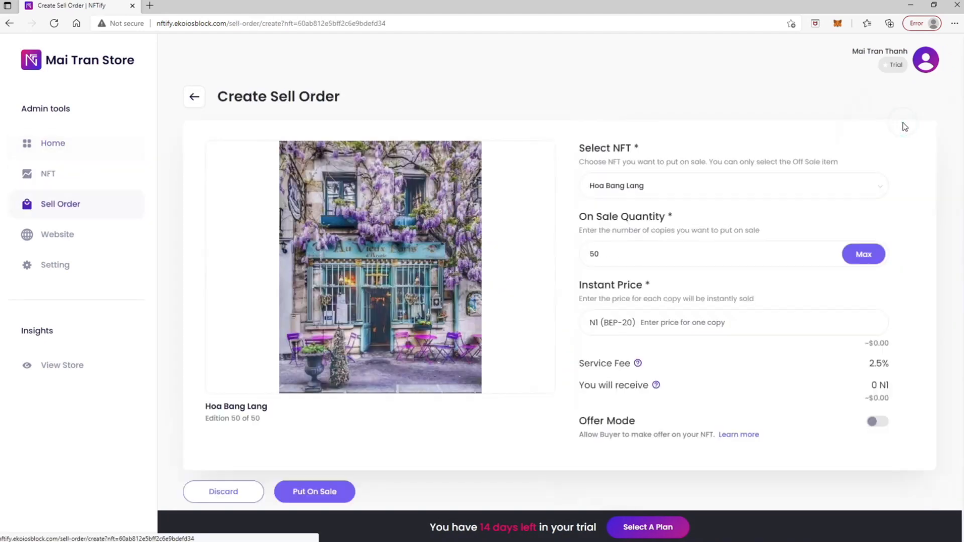
Step: List all 50 Hoa Bang Lang copies at instant price 150 N1 and sign in MetaMask, creating SO-1017
left_click(682, 322)
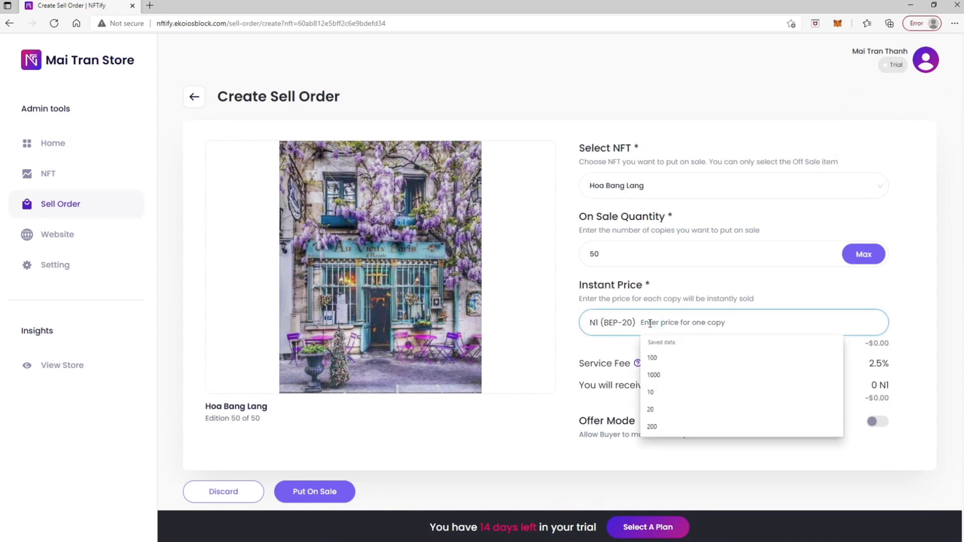
left_click(314, 492)
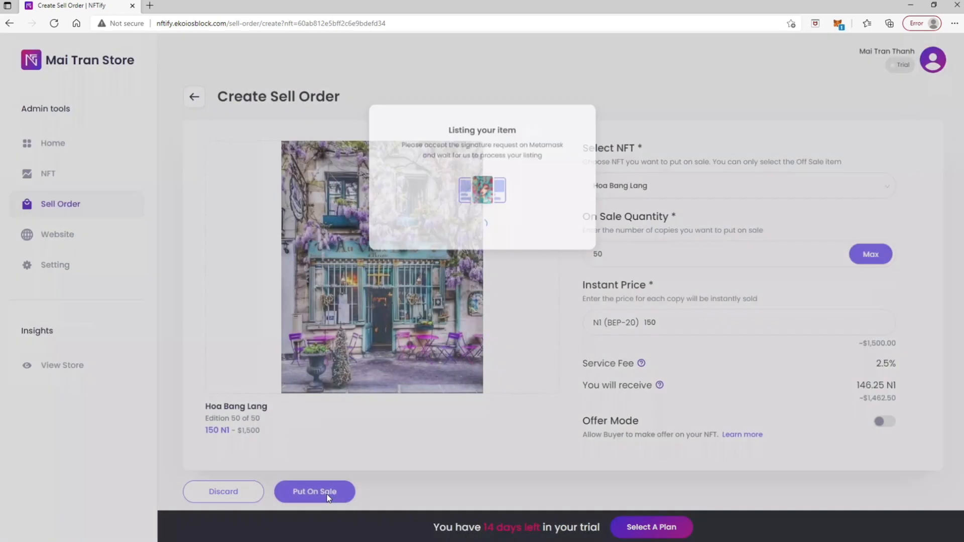
left_click(314, 492)
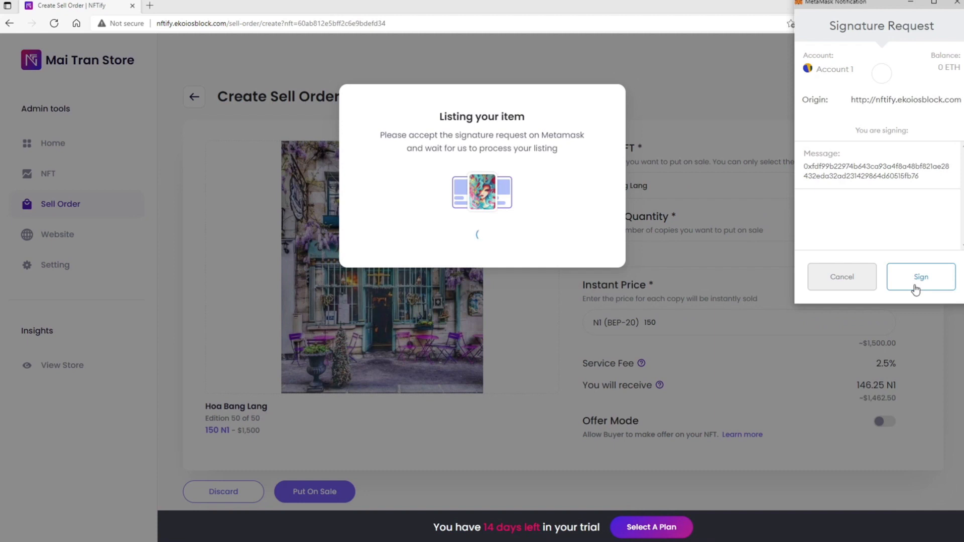
left_click(921, 277)
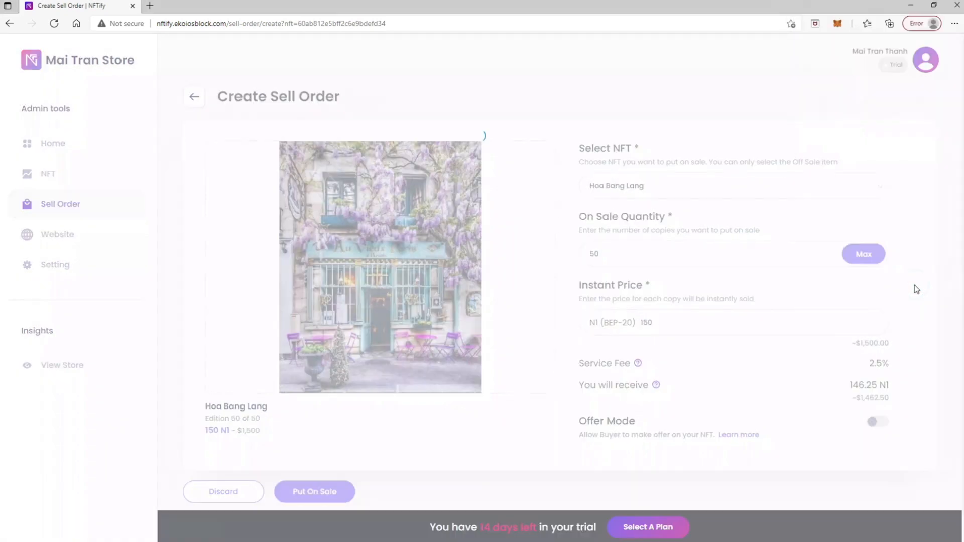
left_click(314, 492)
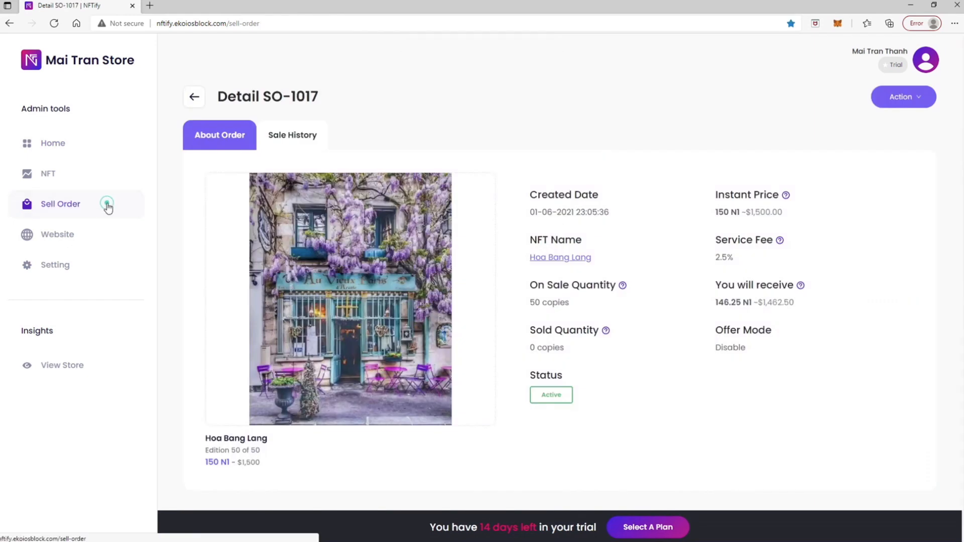
Step: Return to the Sell Order list and view the Rose order's details
left_click(60, 204)
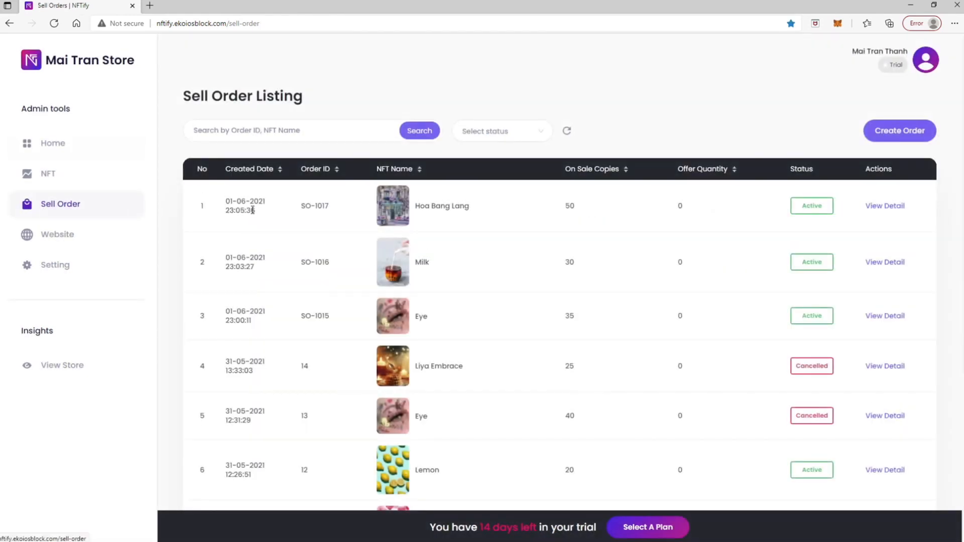
left_click(884, 204)
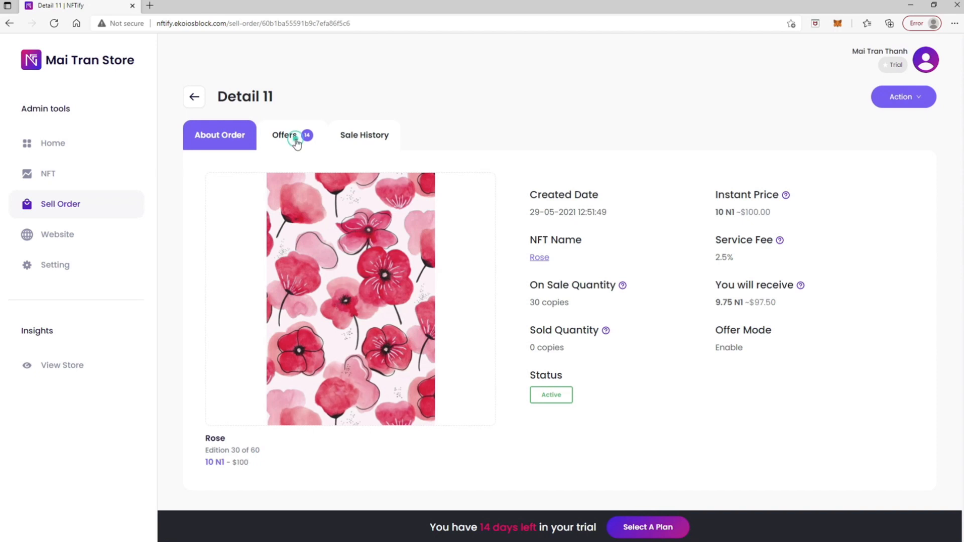
Step: Filter the Rose order's offers to wallet 0xb64e3d636332e03437f7e2a04319e2fee5564bb6, leaving six offers
left_click(284, 134)
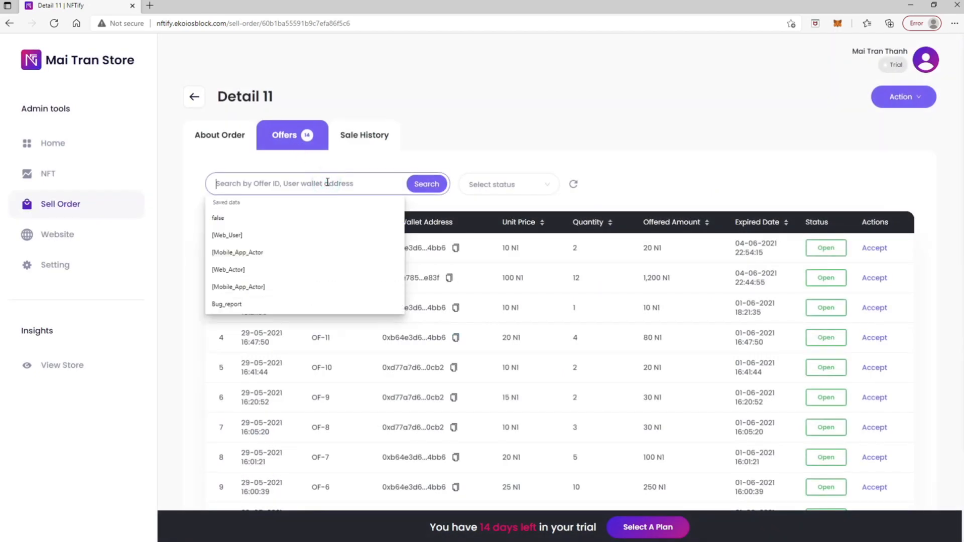
type("0xb64e3d636332e03437f7e2a04319e2fee5564bb6")
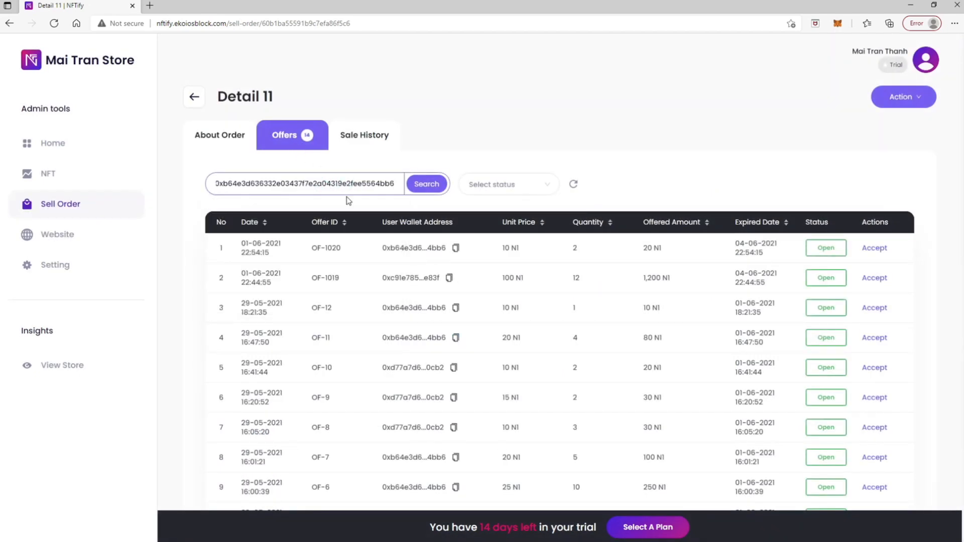
left_click(427, 185)
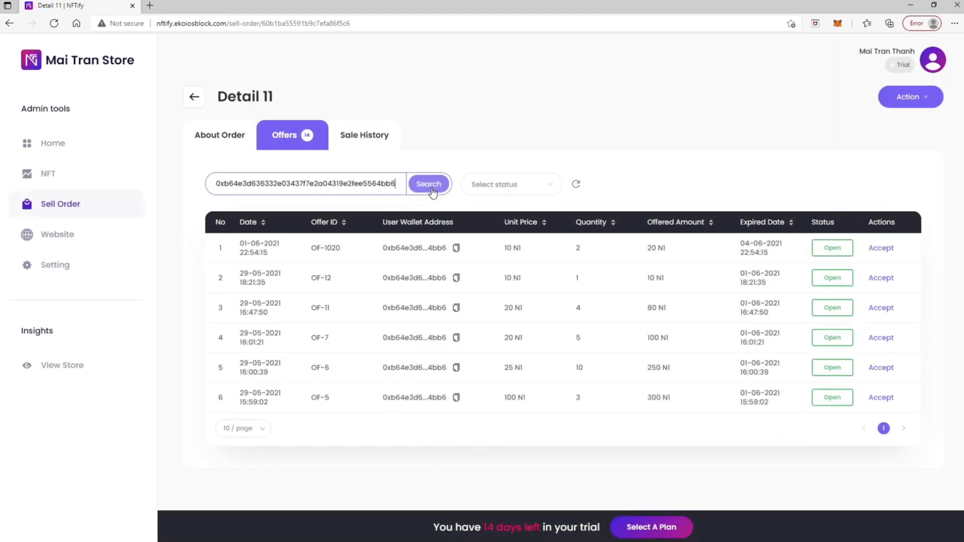